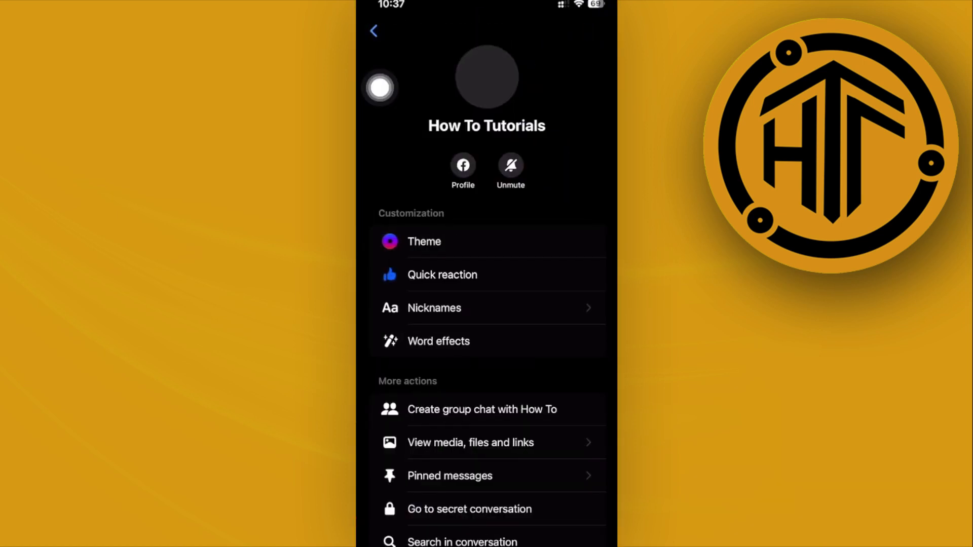
Step: Enter the How To Tutorials secret conversation and accept the disappearing-messages explanation with OK
scroll(down, 3)
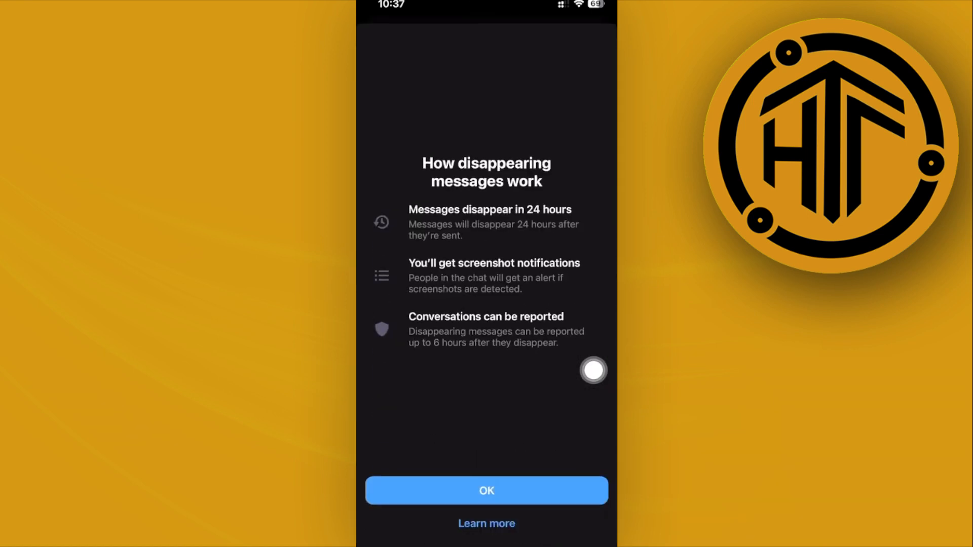
click(485, 491)
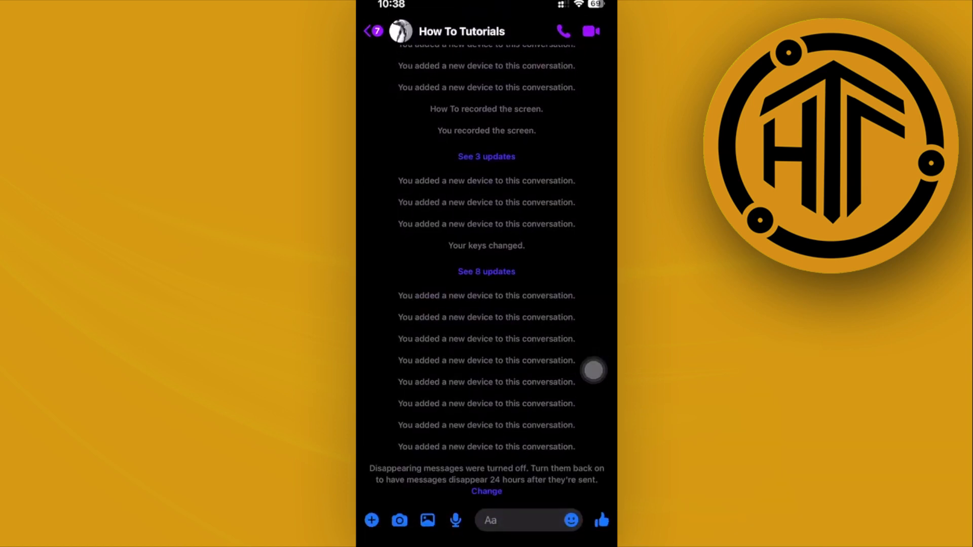
Step: Write 'Testing 123' in the message field, send it, and dismiss the keyboard
click(527, 520)
text(Testing 123)
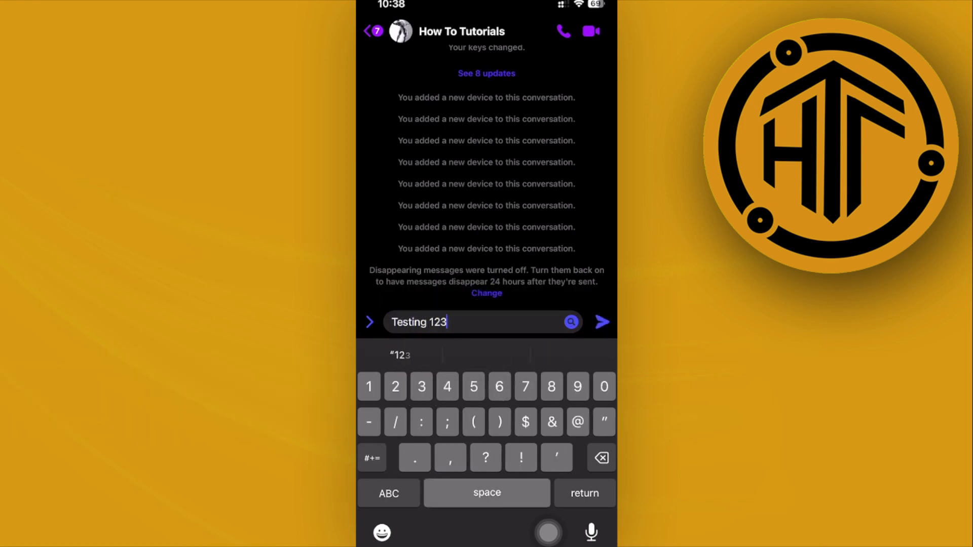
click(600, 322)
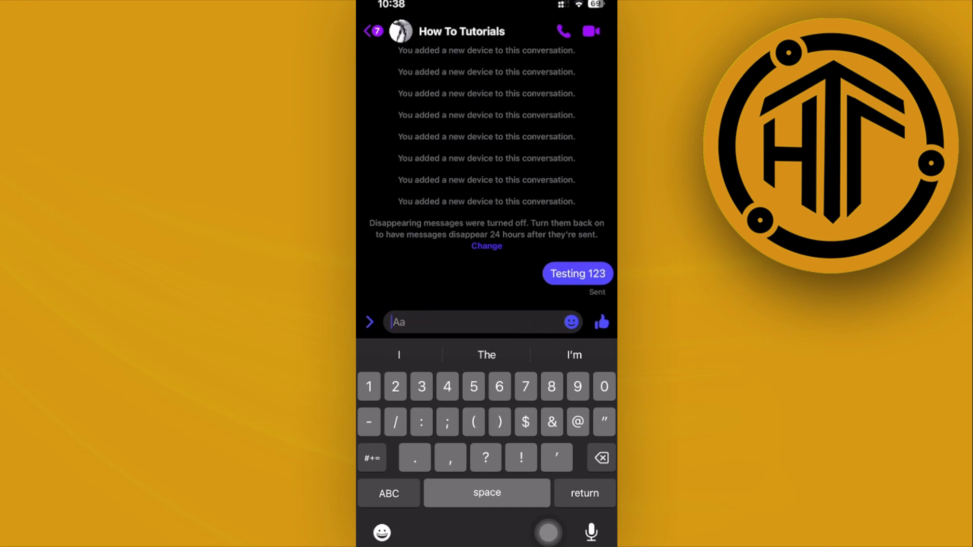
click(370, 321)
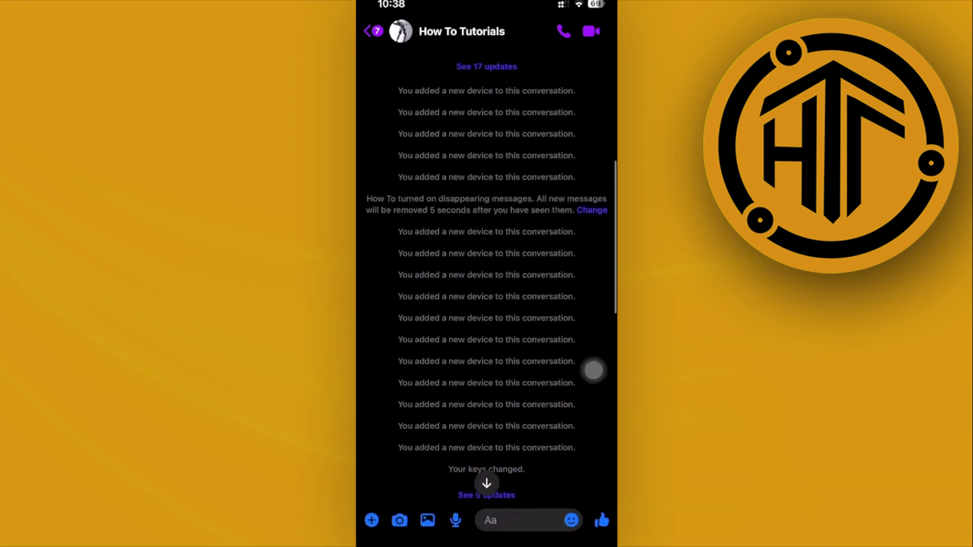
Step: View the How To Tutorials chat details down to Privacy & support, showing disappearing messages off
scroll(down, 3)
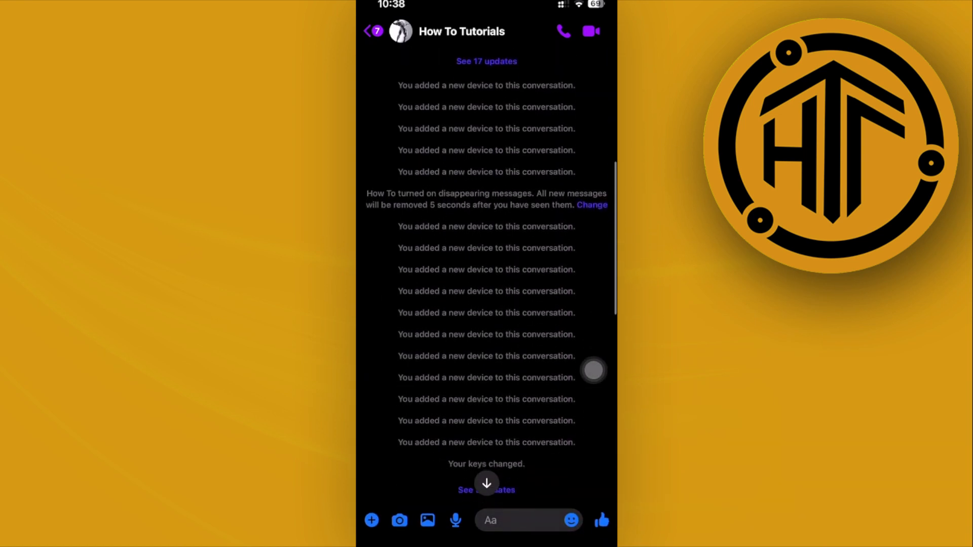
click(461, 31)
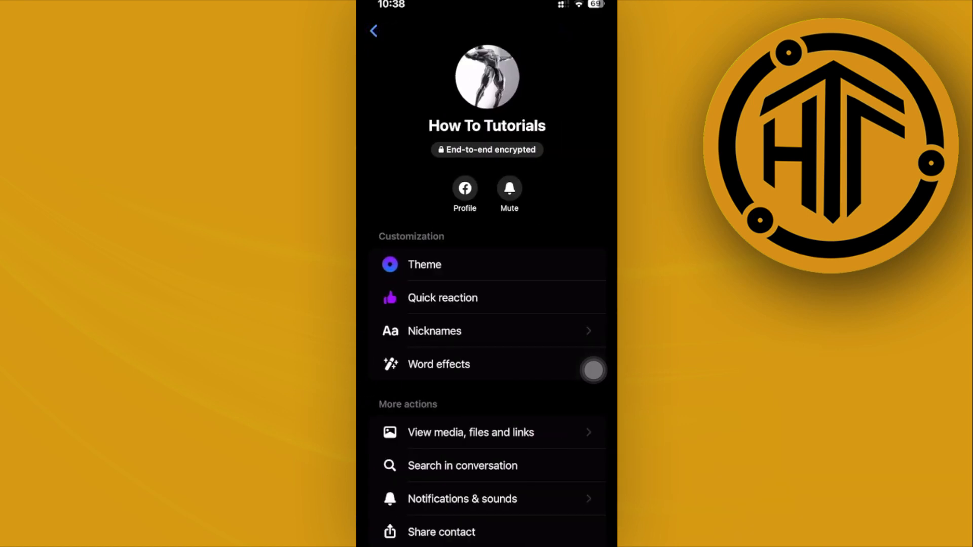
scroll(down, 3)
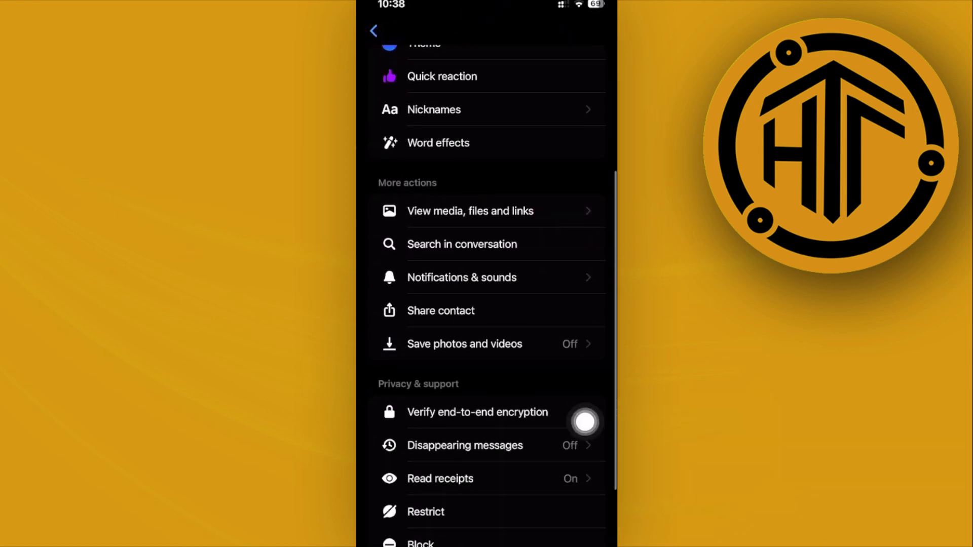
scroll(down, 3)
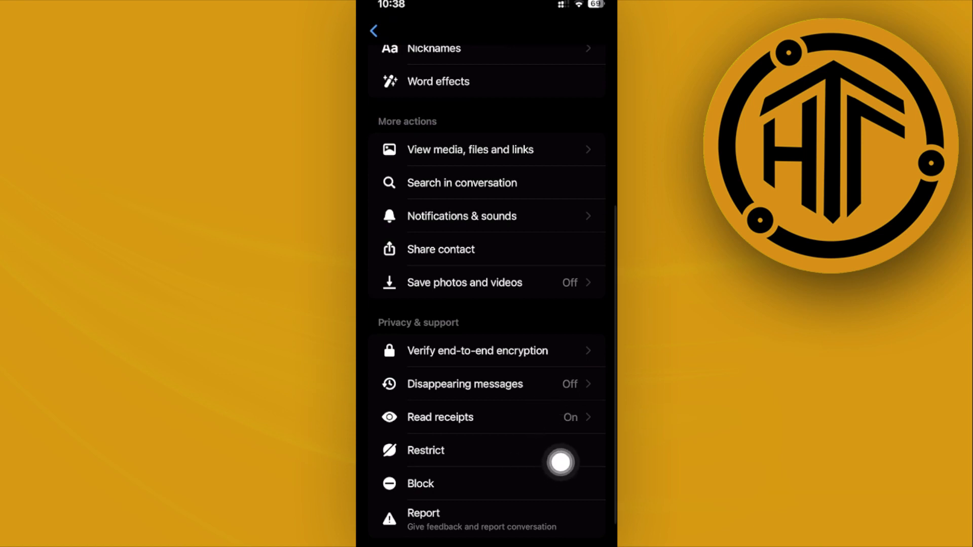
Step: Set disappearing messages to 24 hours and go back to the secret conversation
click(464, 383)
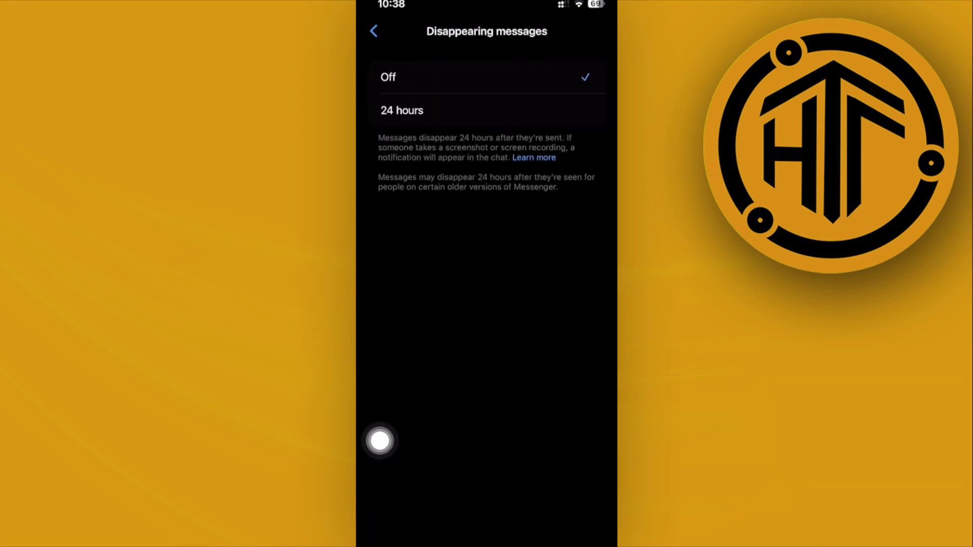
click(401, 110)
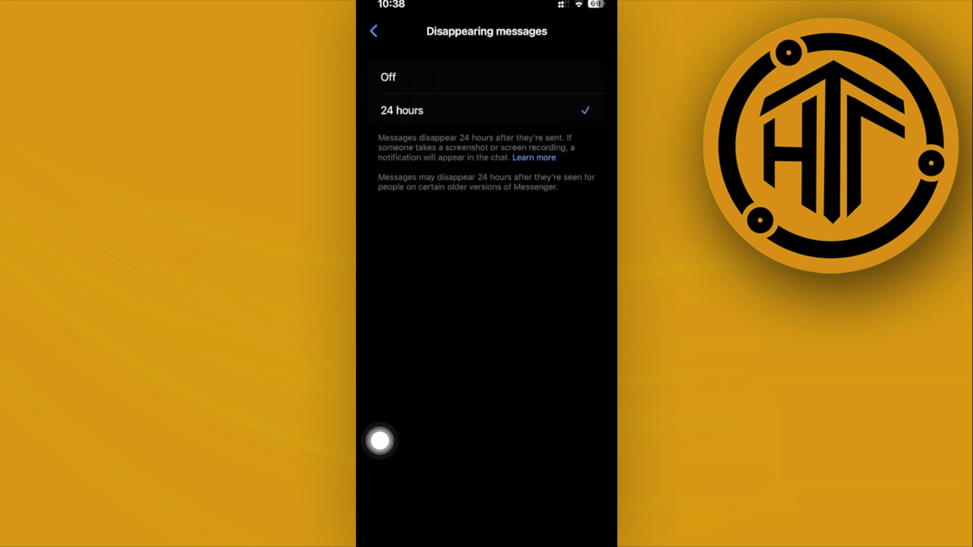
click(374, 30)
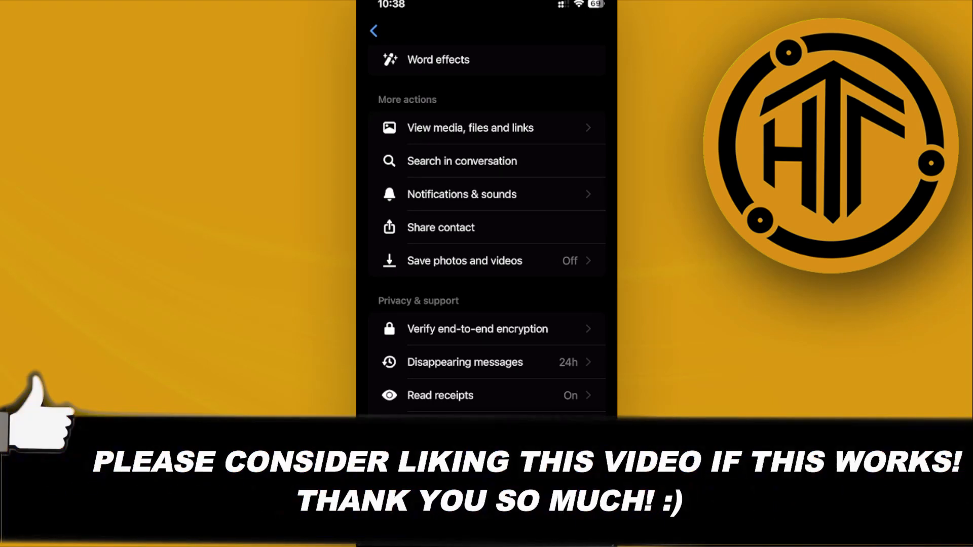
click(374, 30)
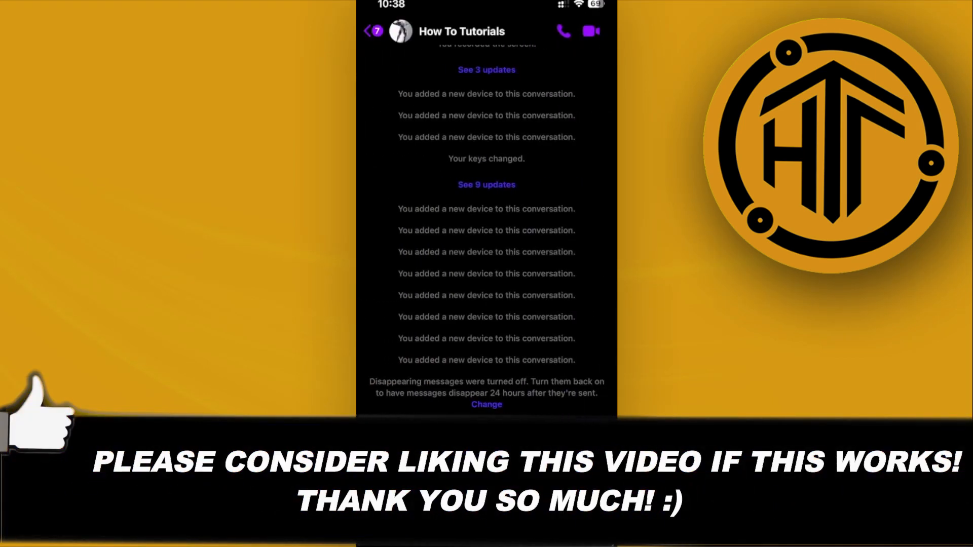